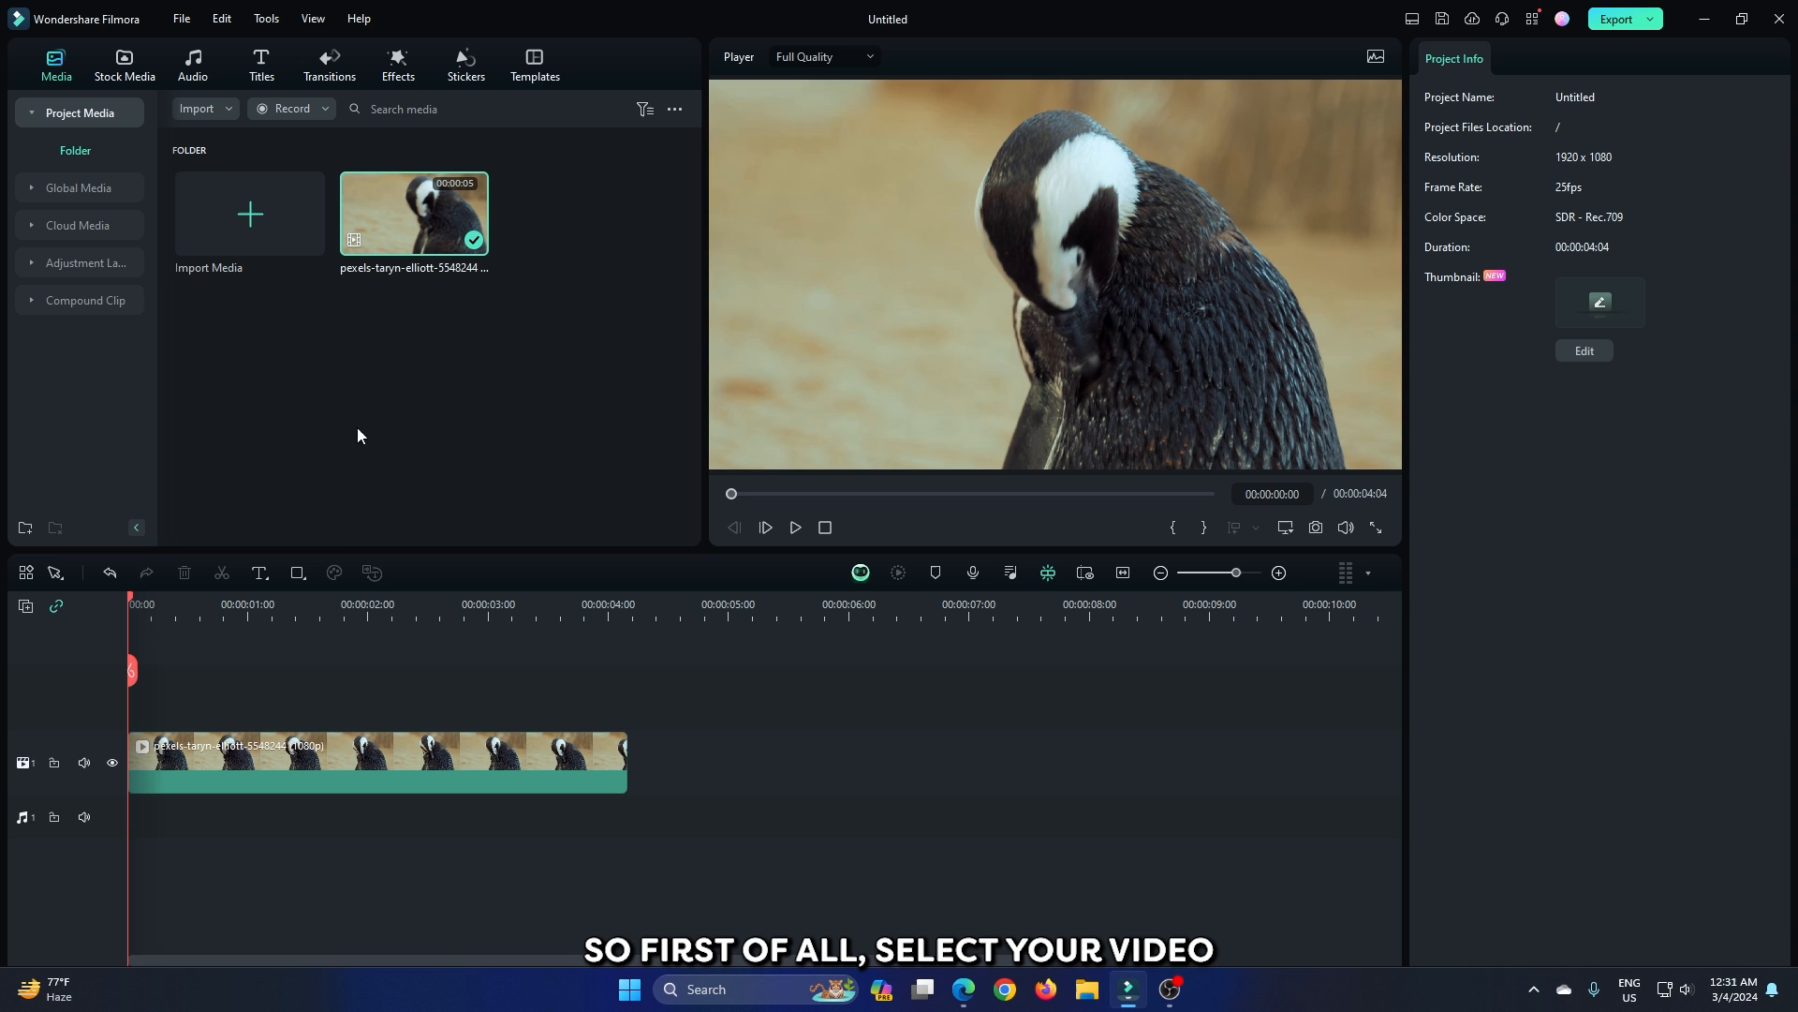
Enable Smart Cutout for the penguin clip from its AI Tools properties
click(378, 760)
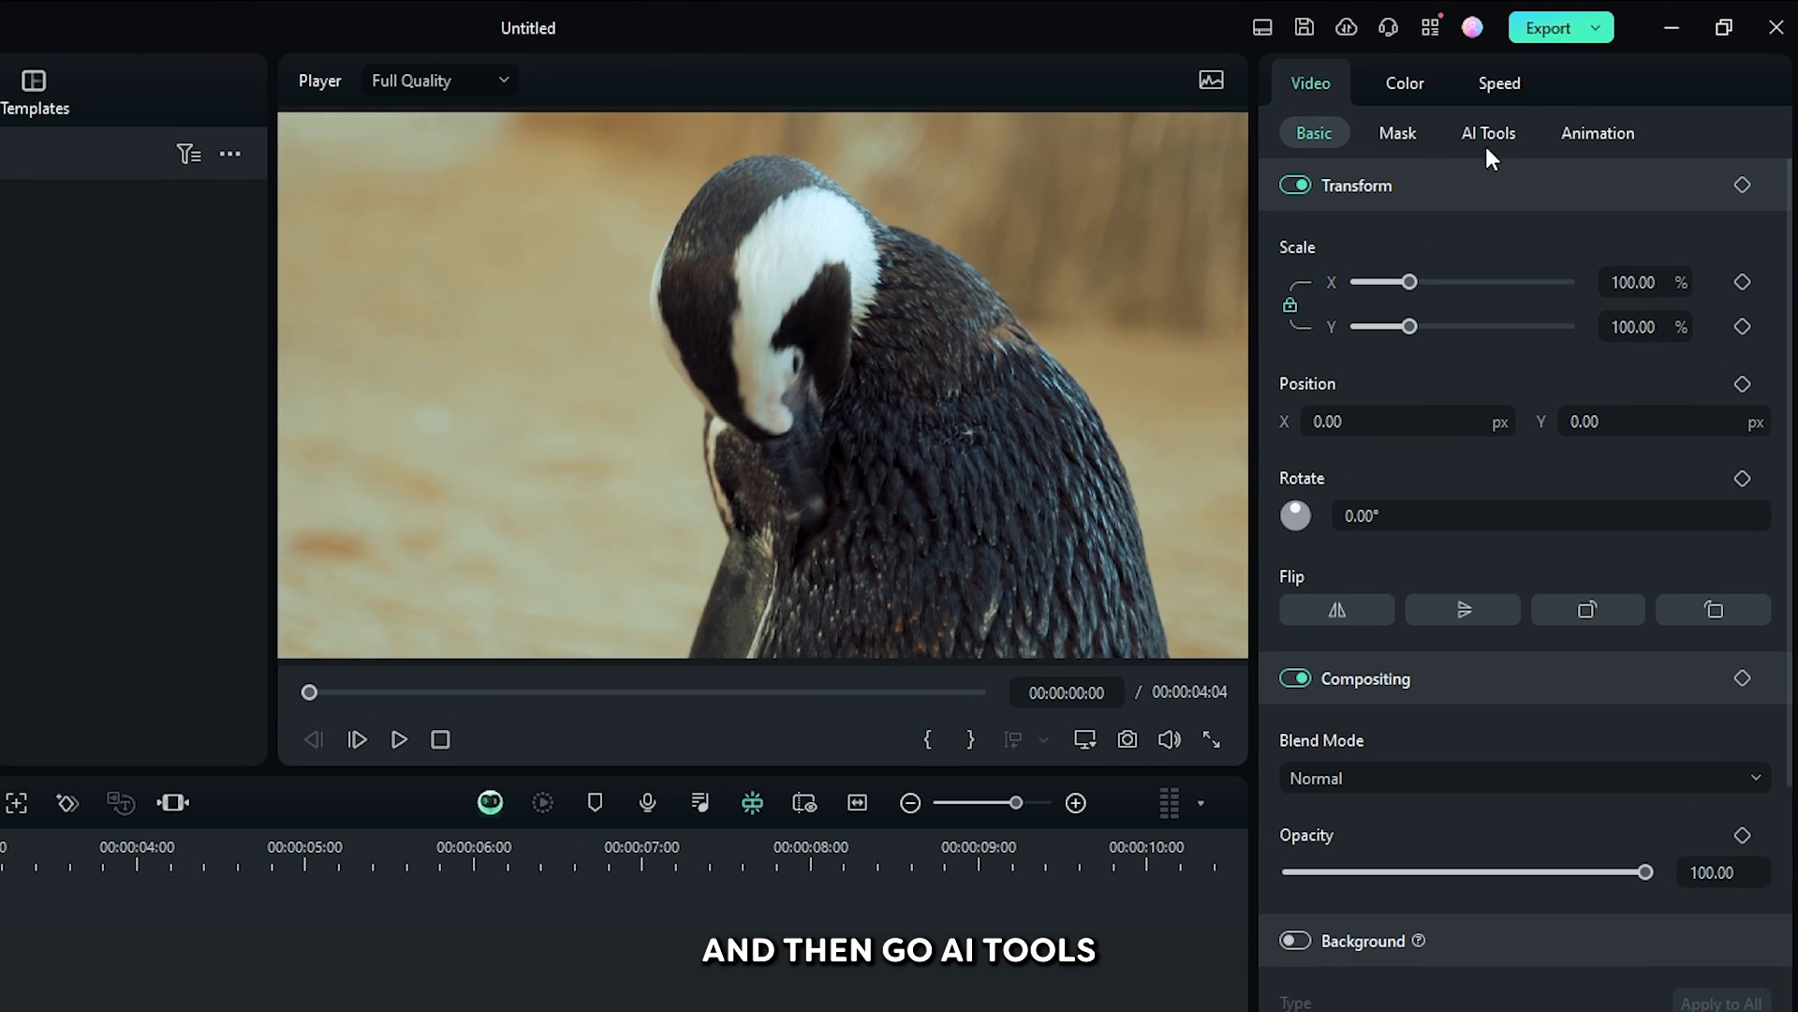
click(1487, 133)
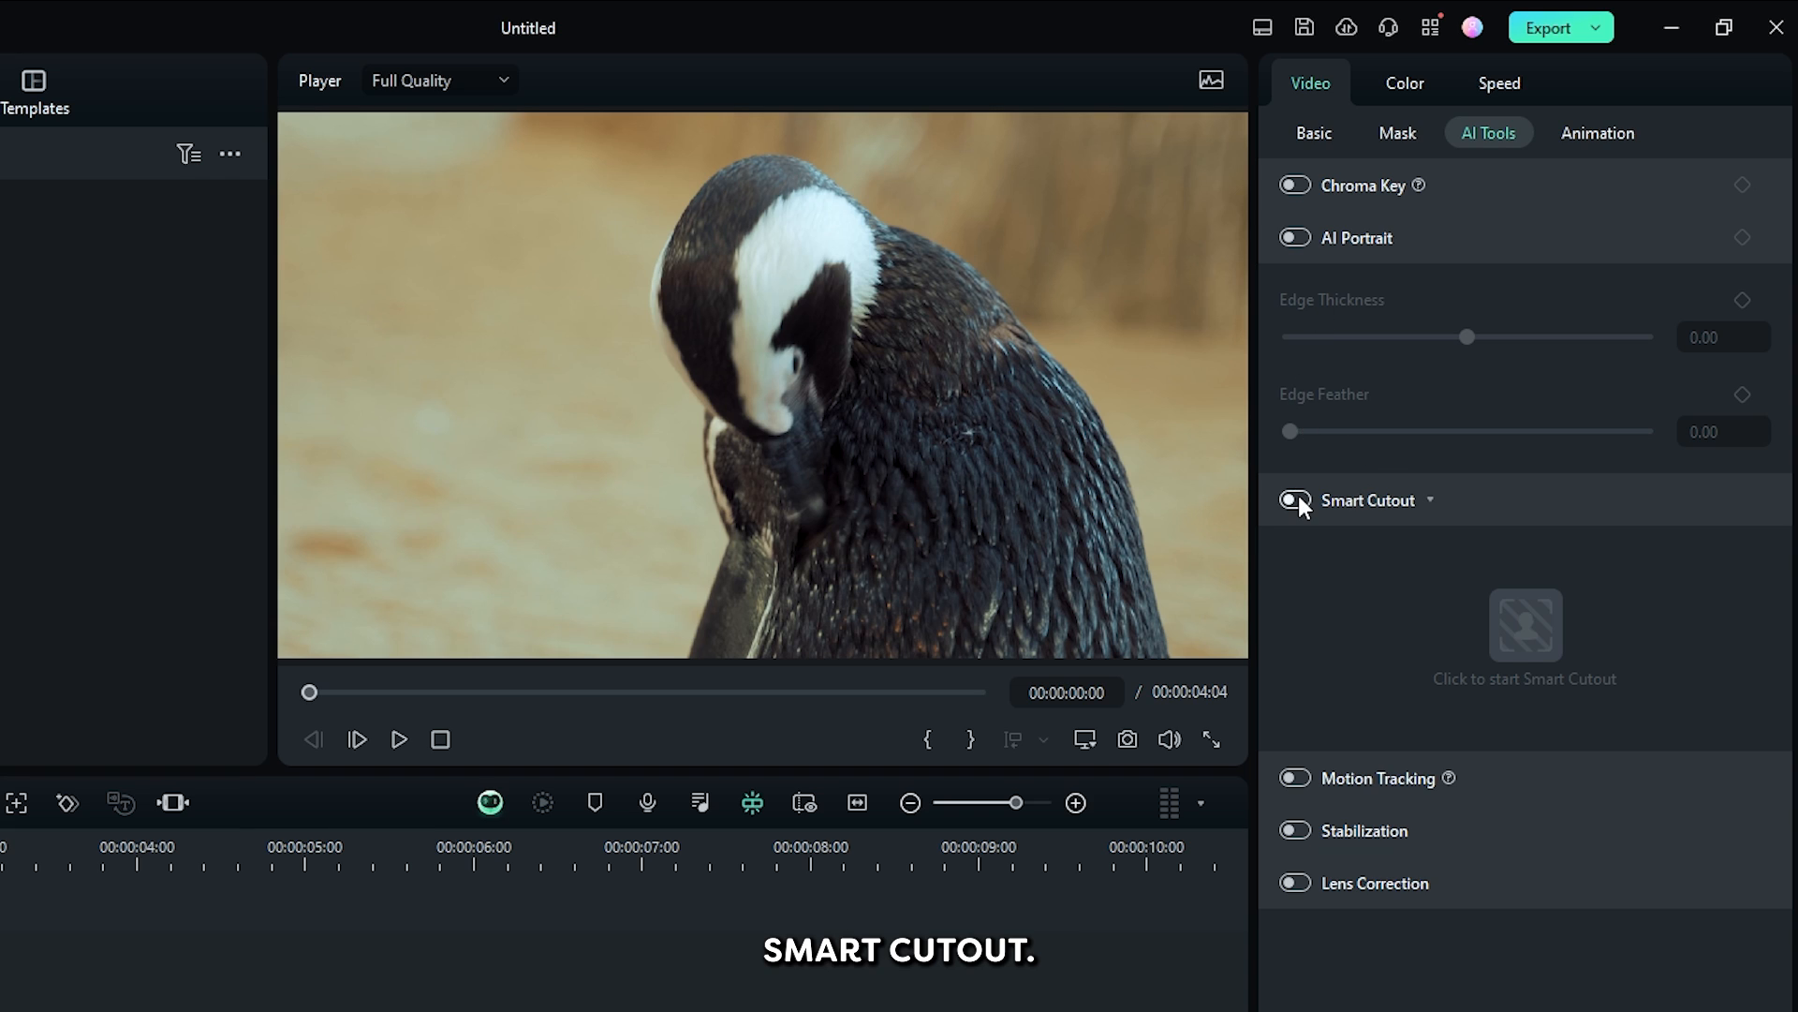
click(1294, 498)
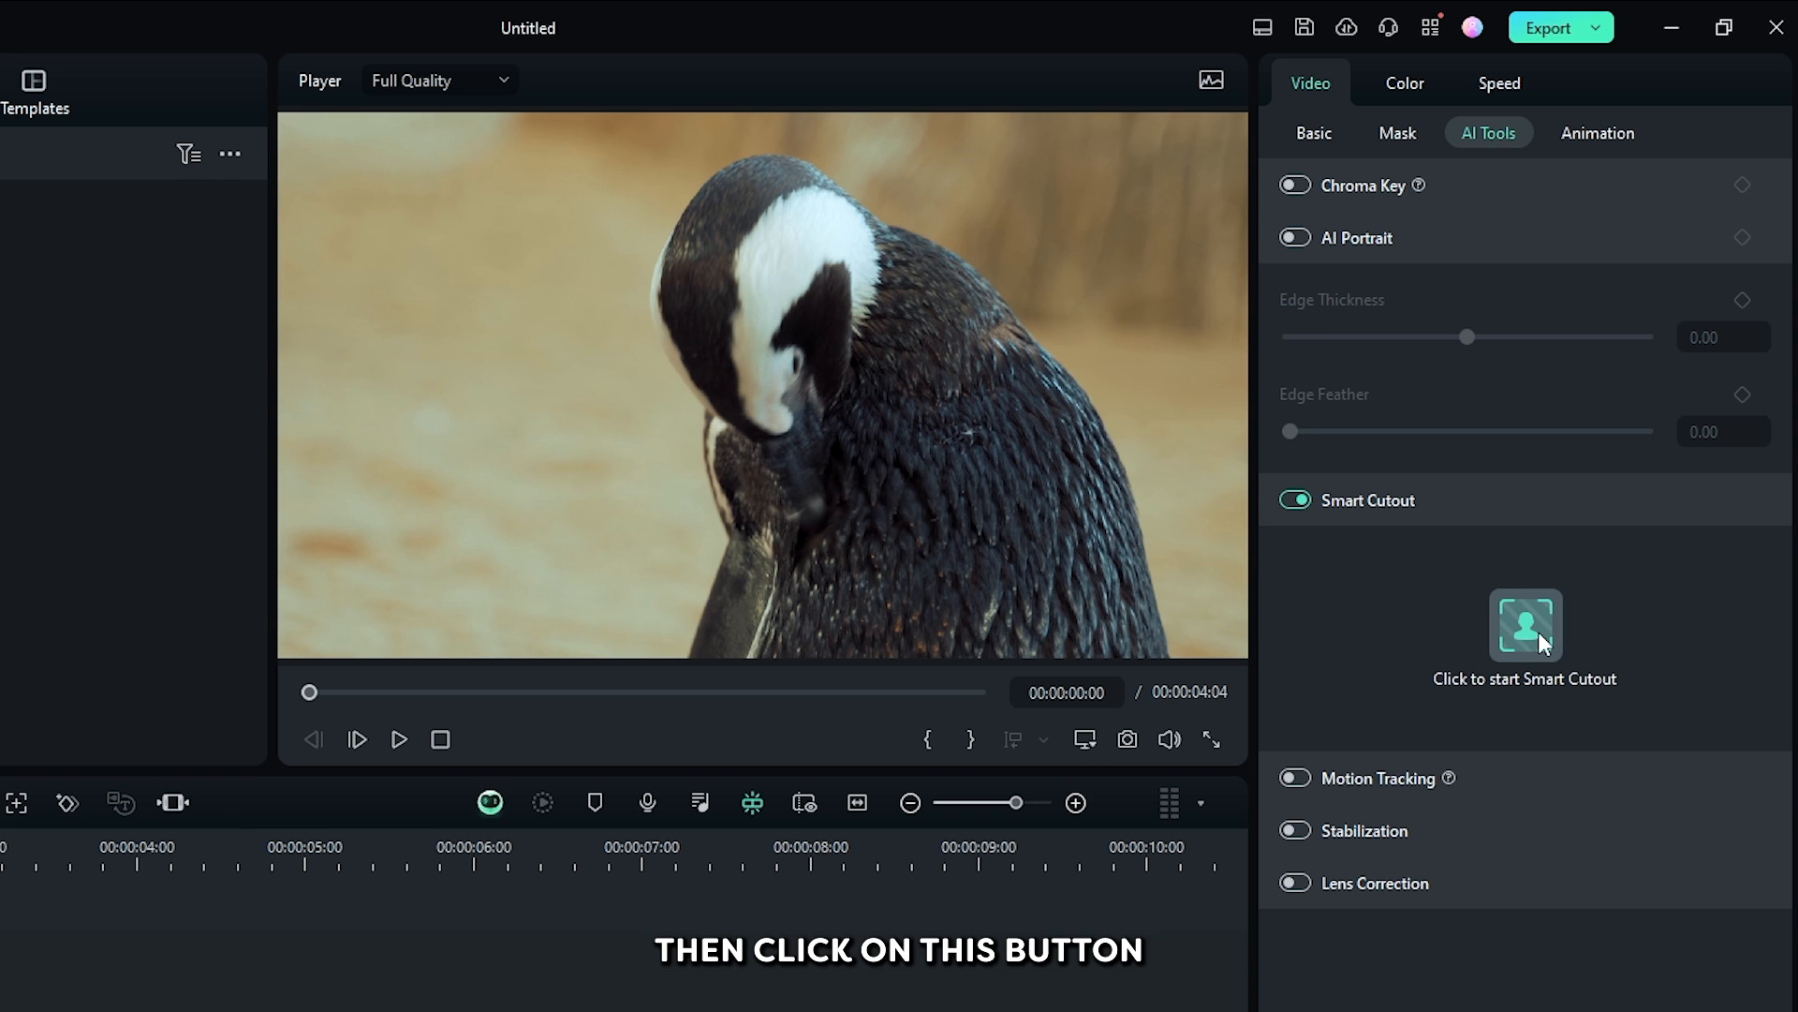
Launch the Smart Cutout editor and brush the penguin as the subject with Edge Feather 3.93
click(1525, 628)
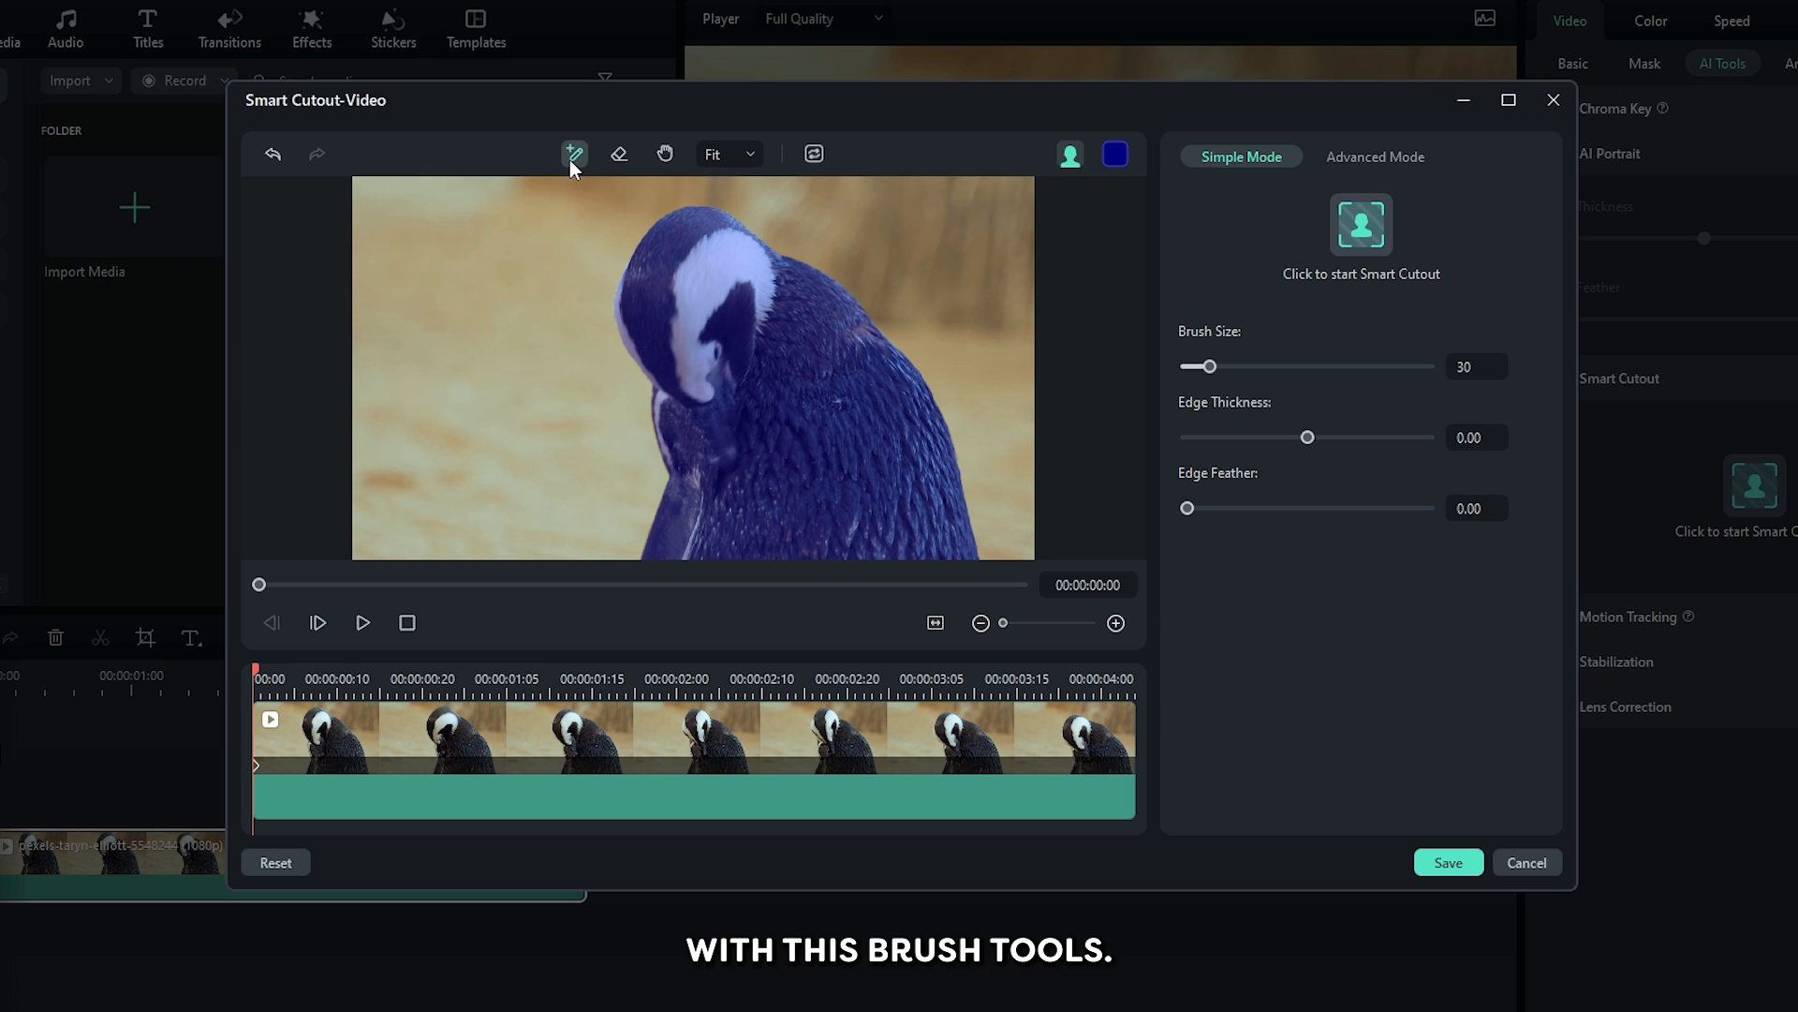
mouse_move(1312, 324)
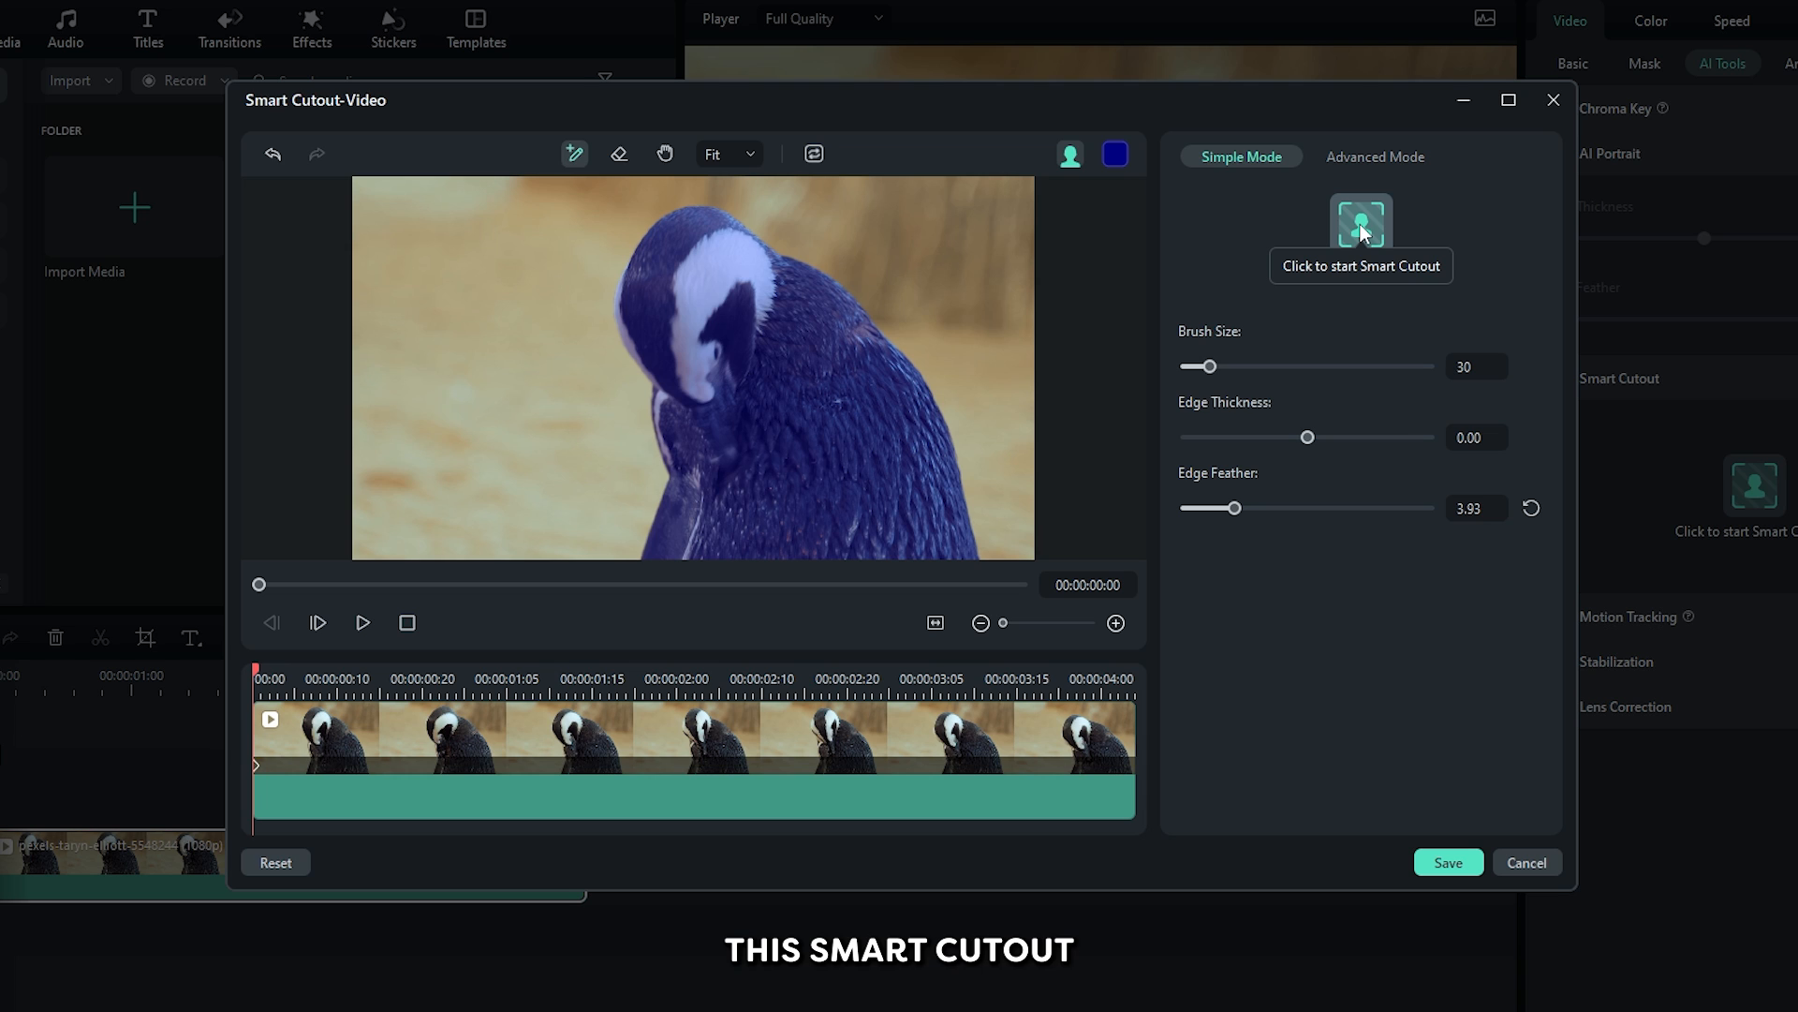
Run and save the cutout so the penguin sits on black, then browse Stock Media for a background
click(1360, 221)
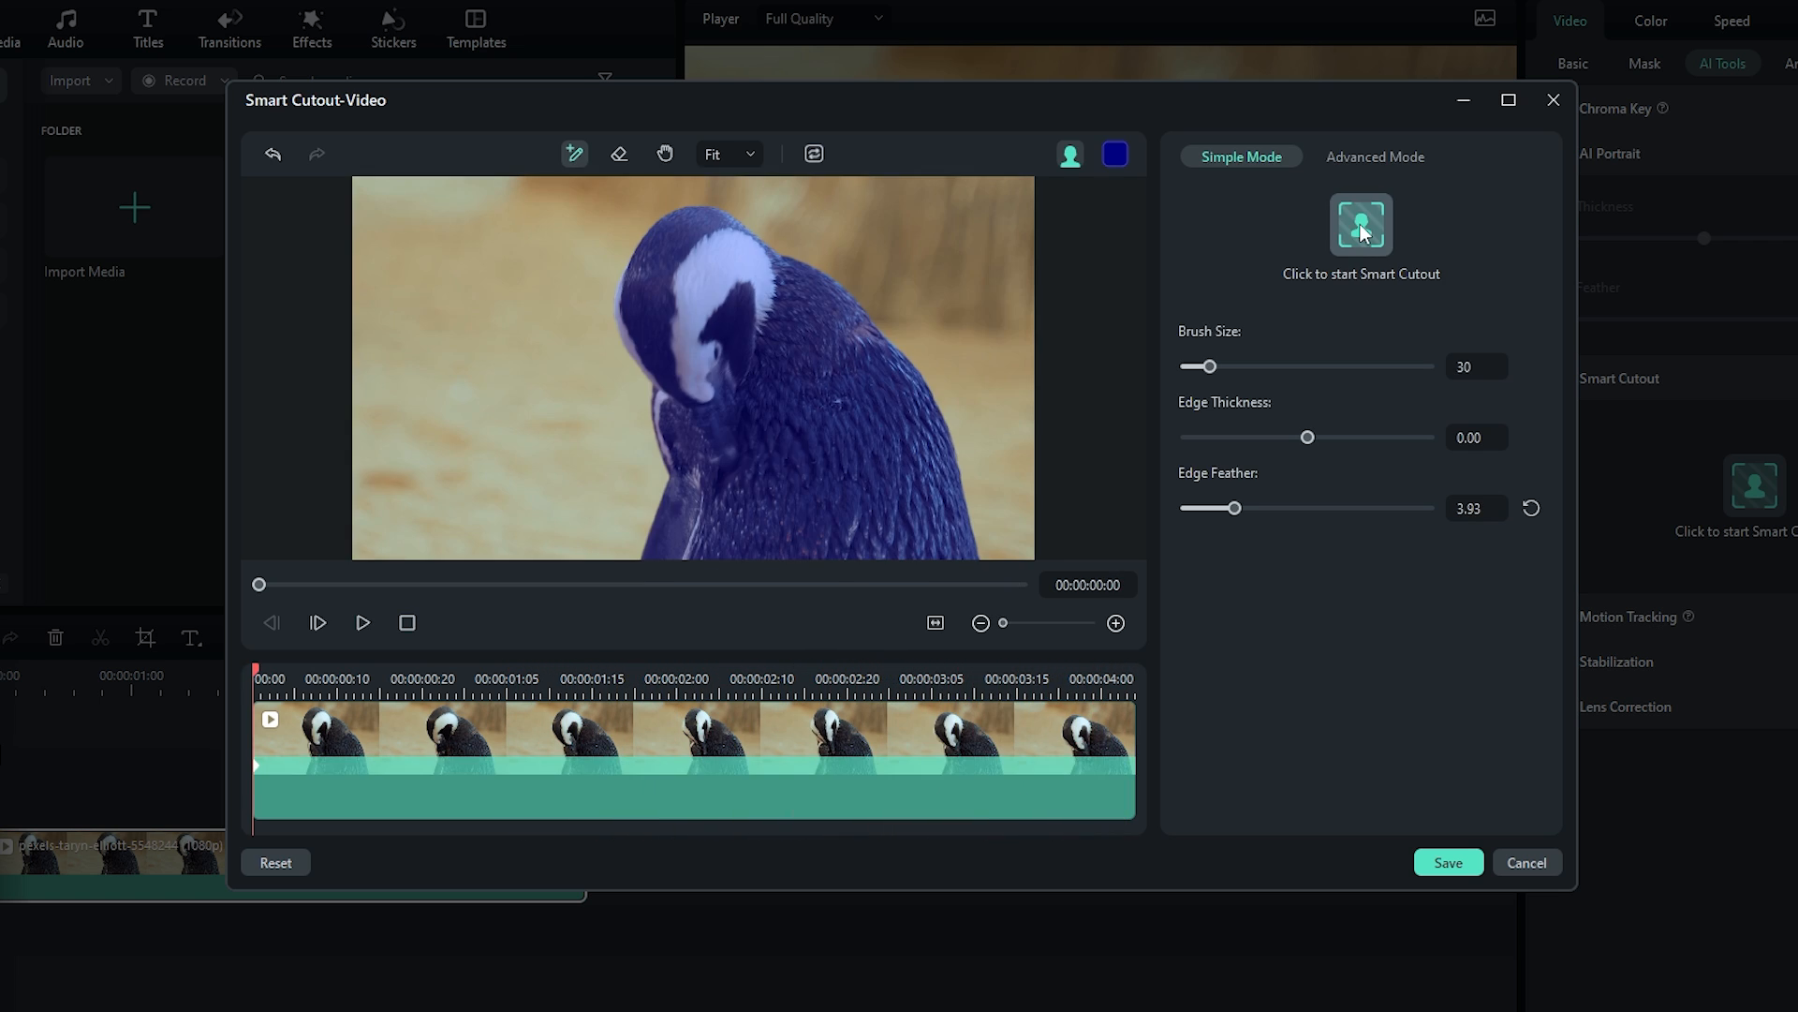
mouse_move(1448, 861)
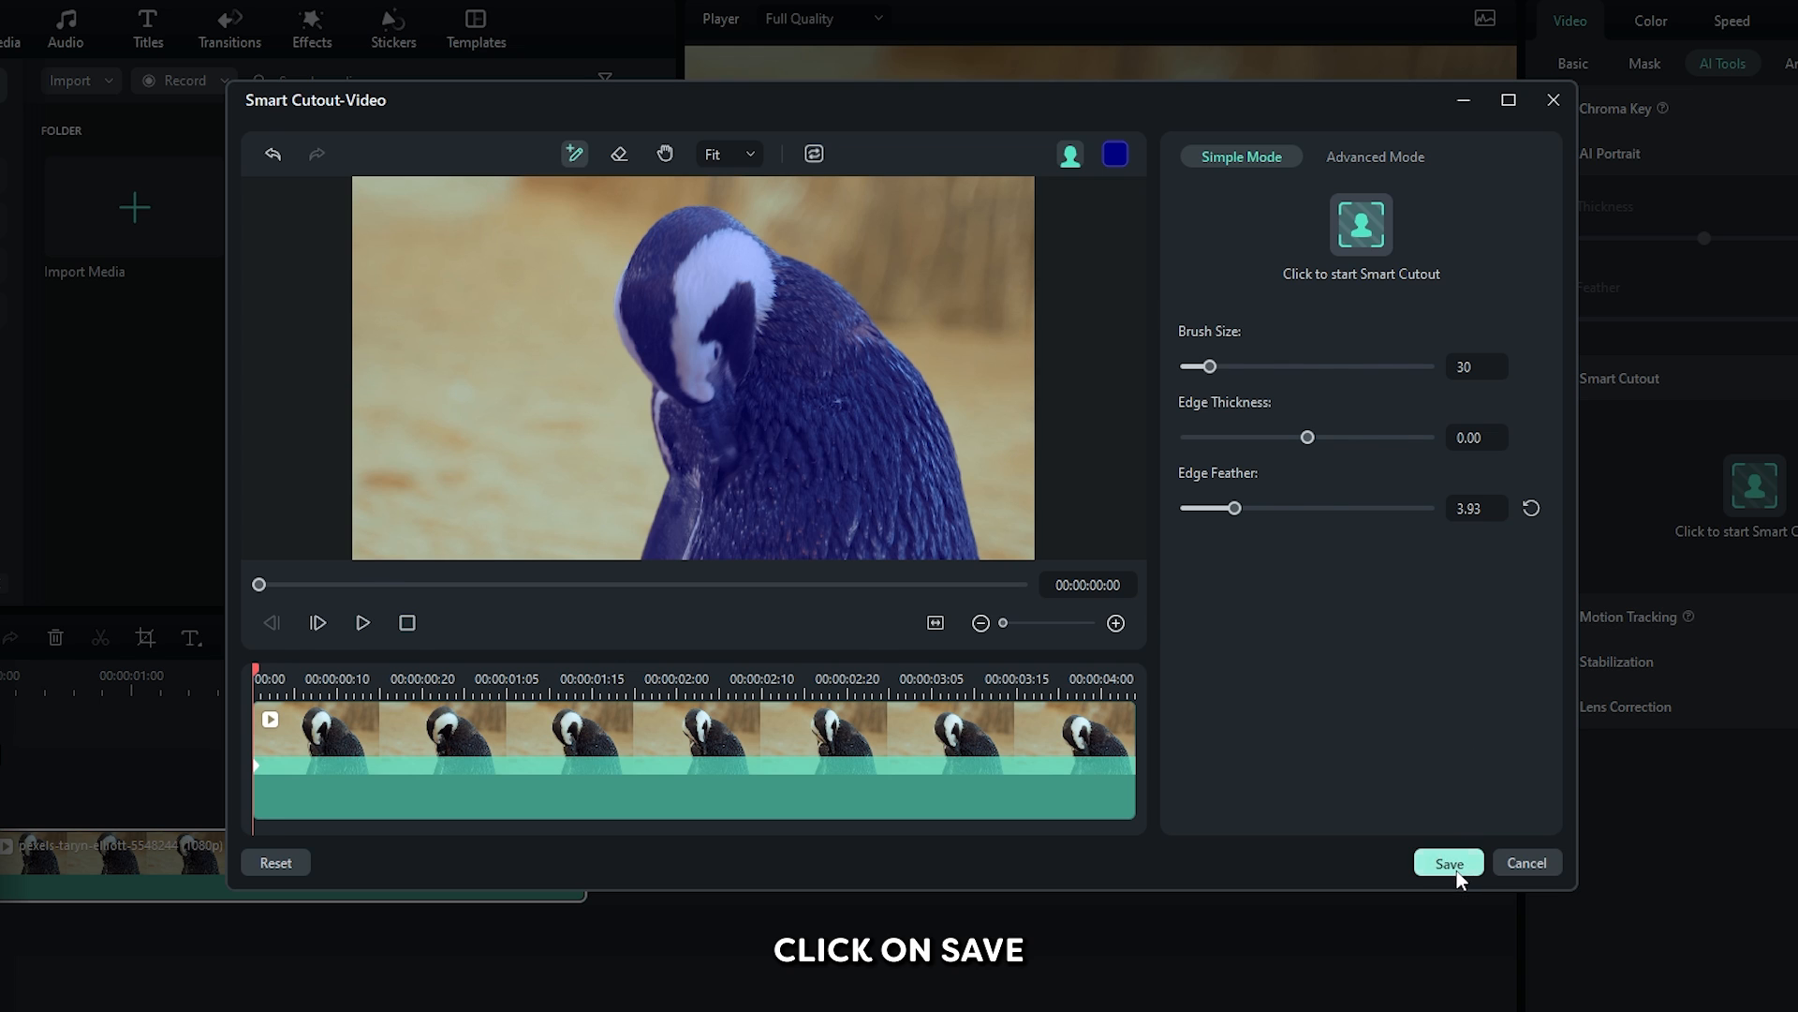
click(1448, 862)
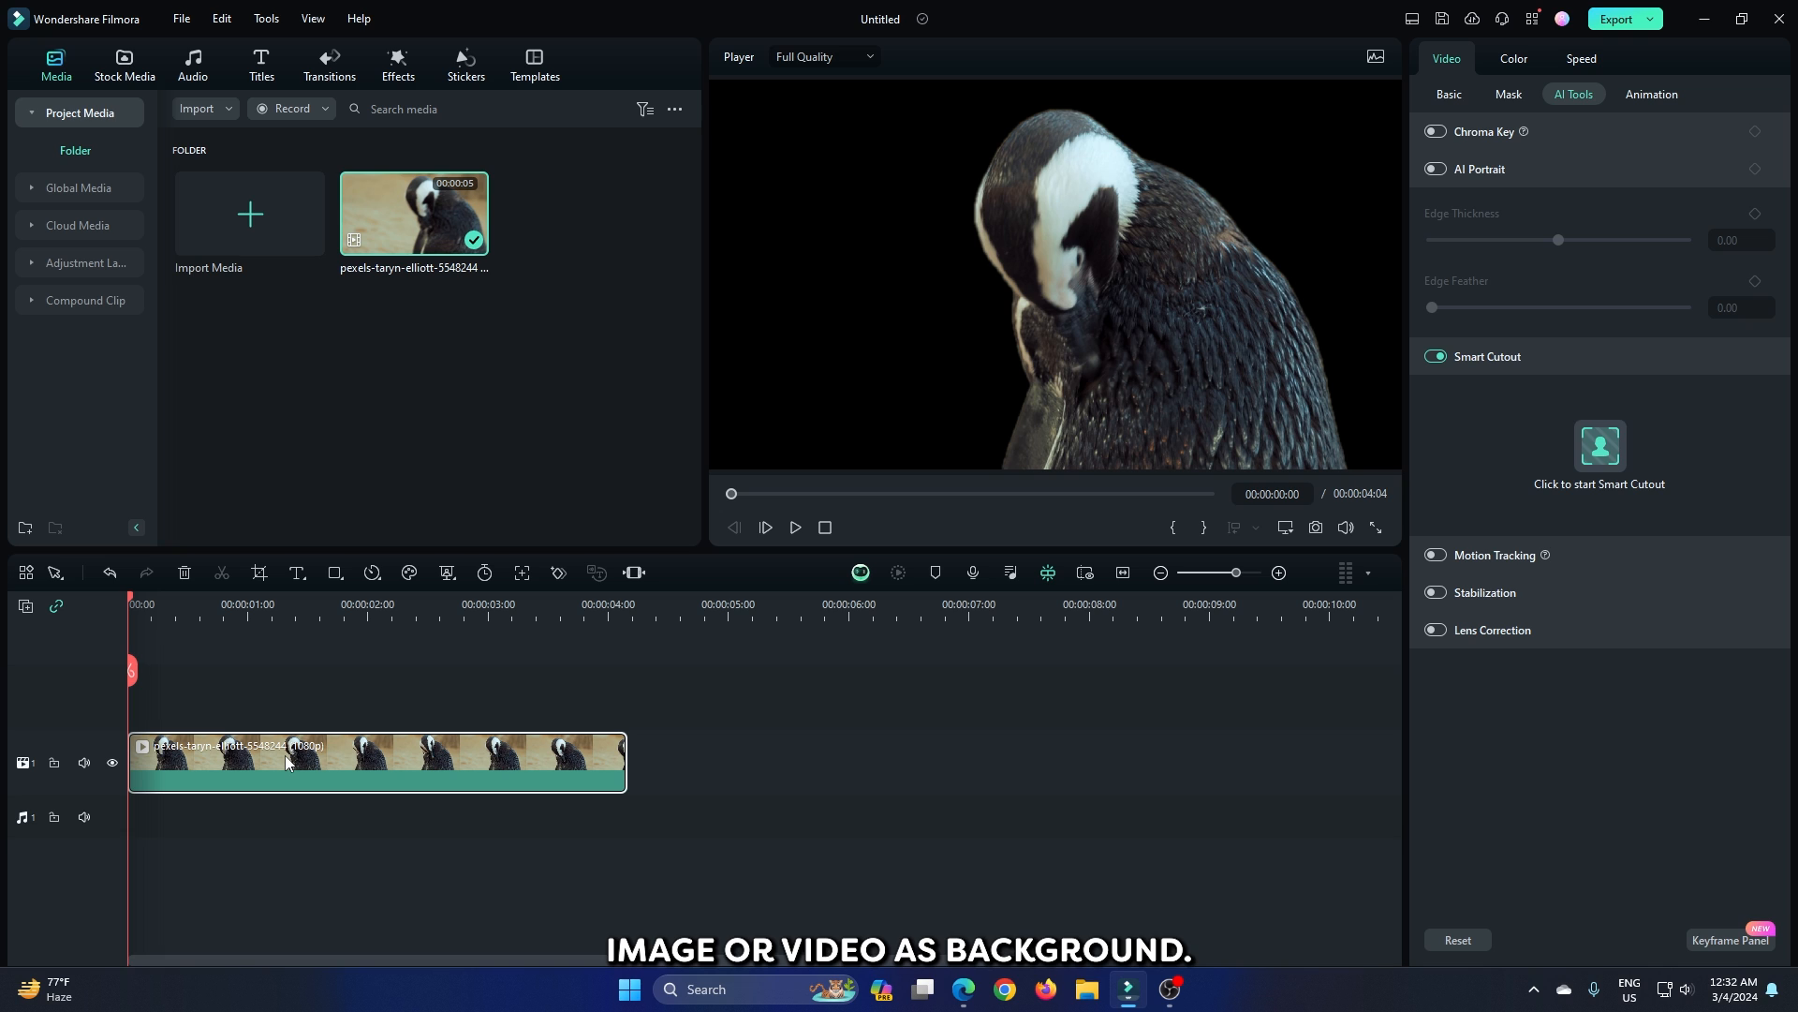
click(124, 66)
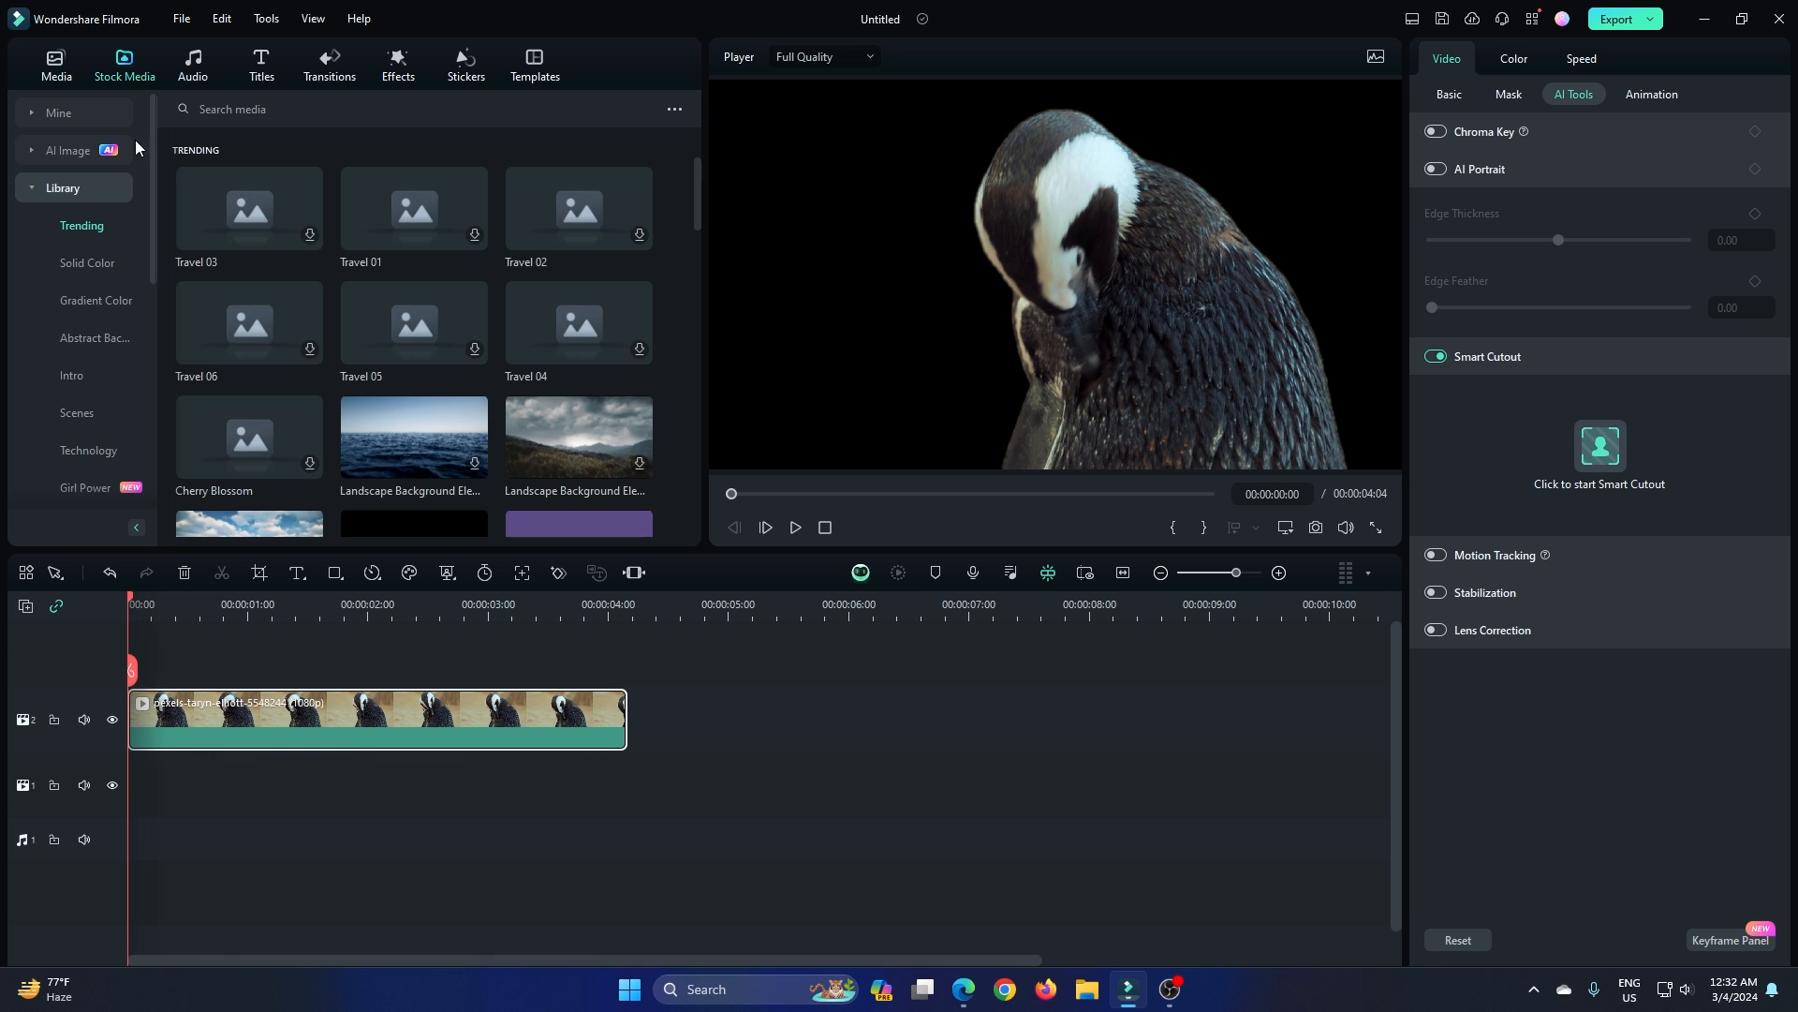